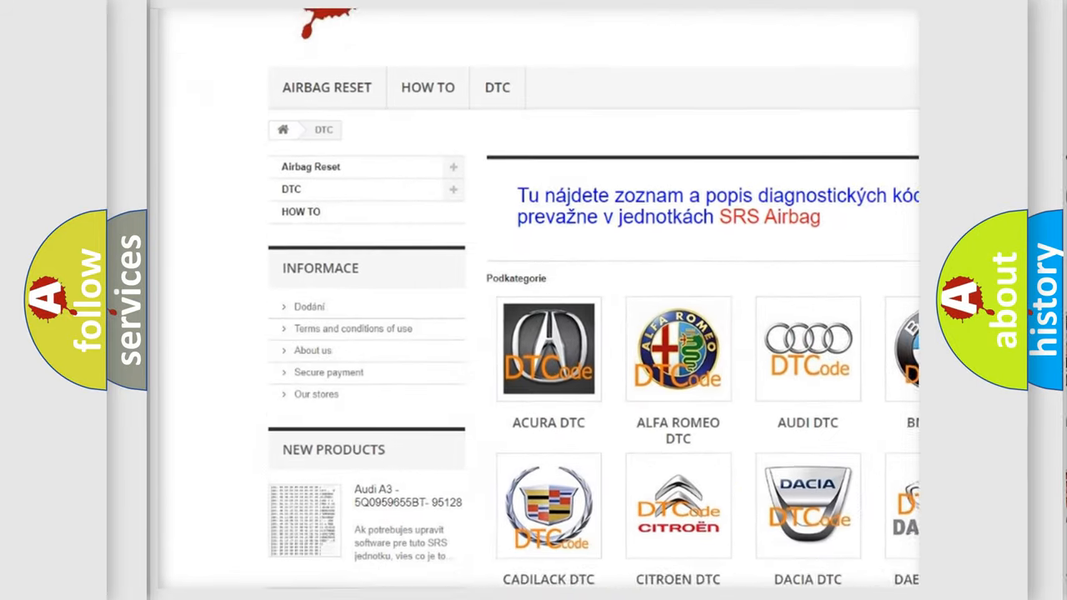
scroll("down", 3)
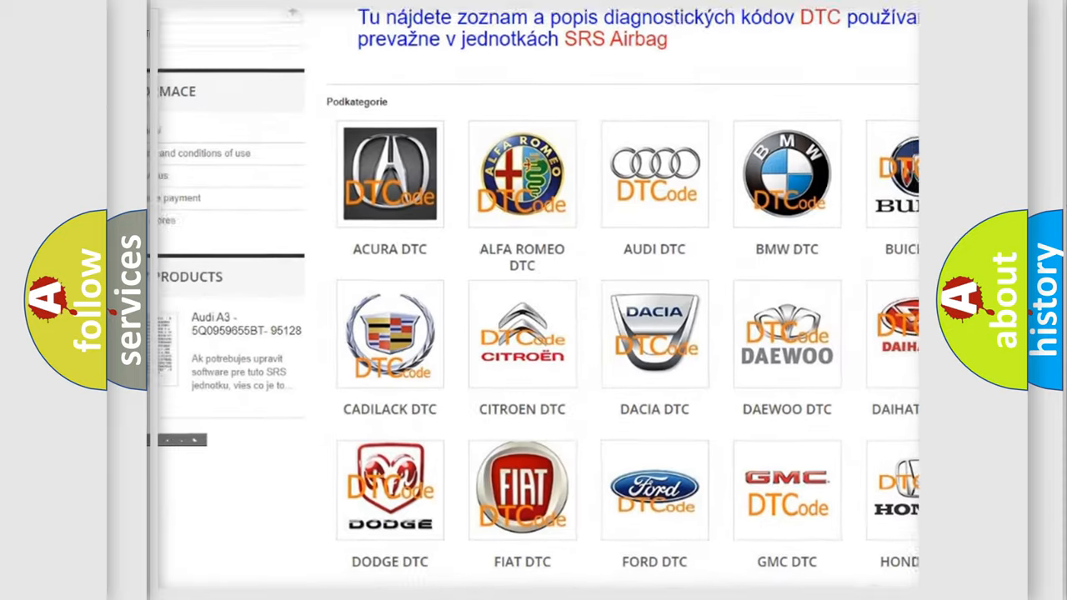
scroll("down", 3)
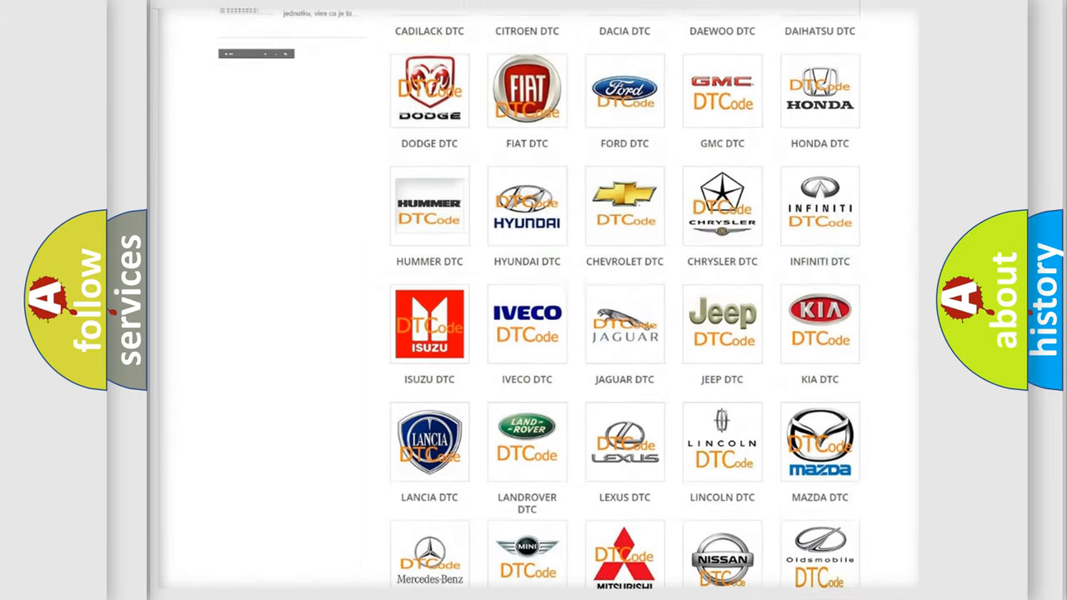
scroll("down", 3)
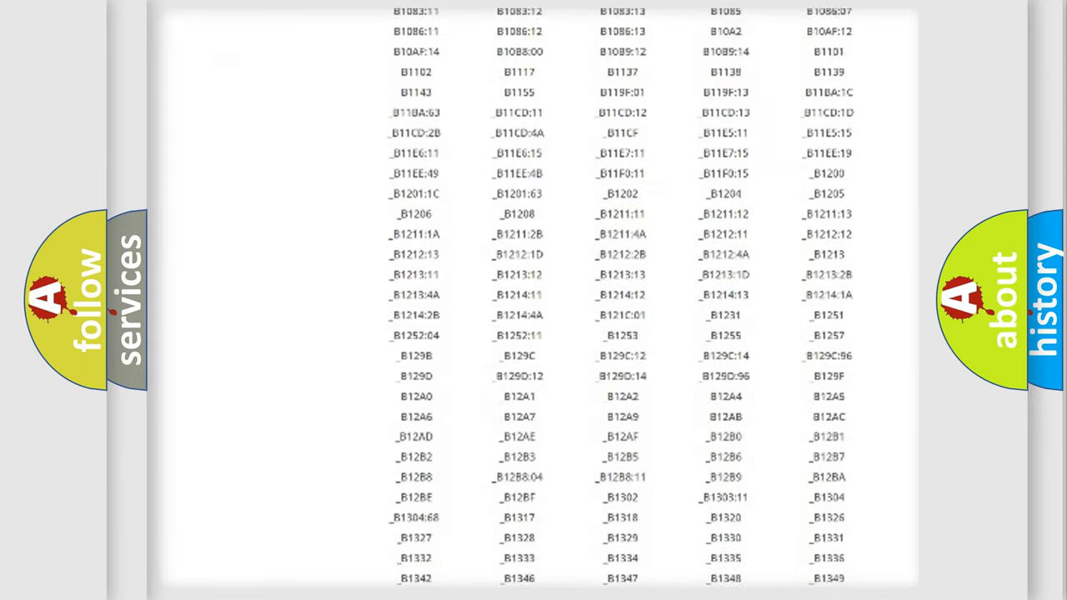
scroll("down", 3)
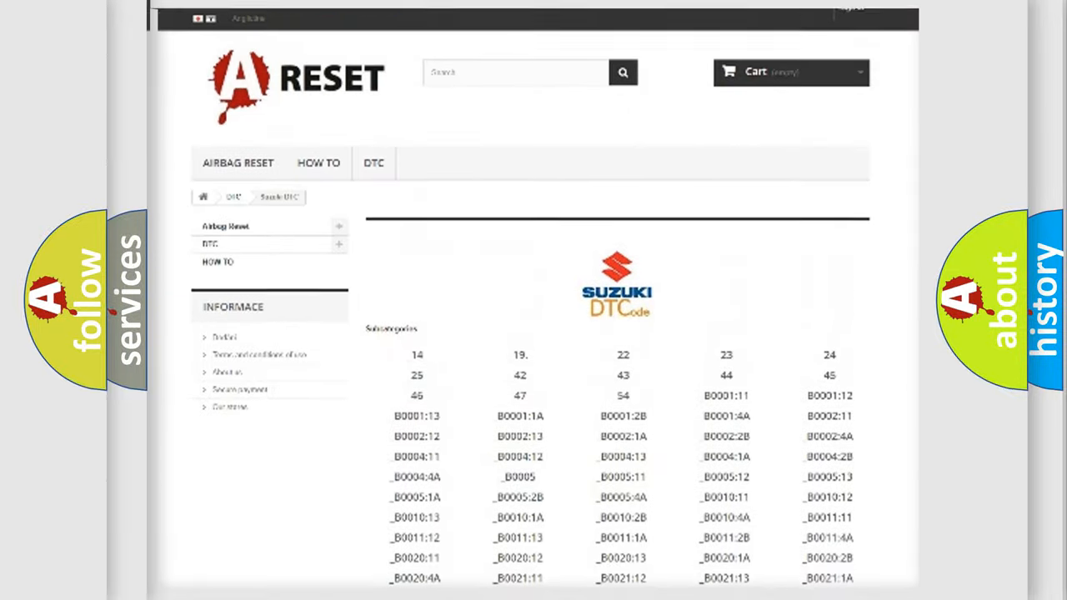
scroll("up", 3)
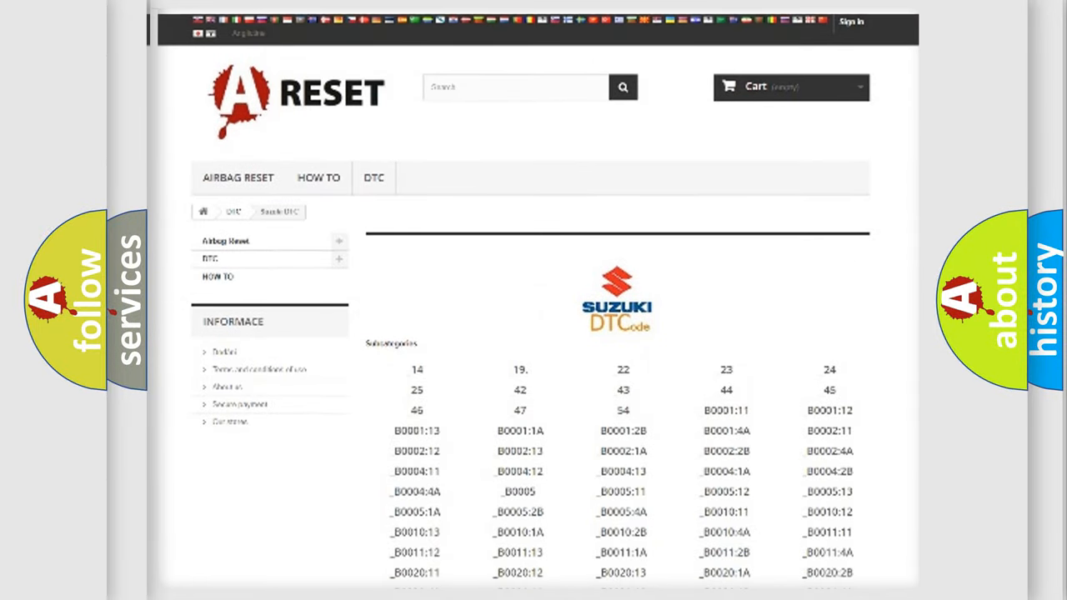